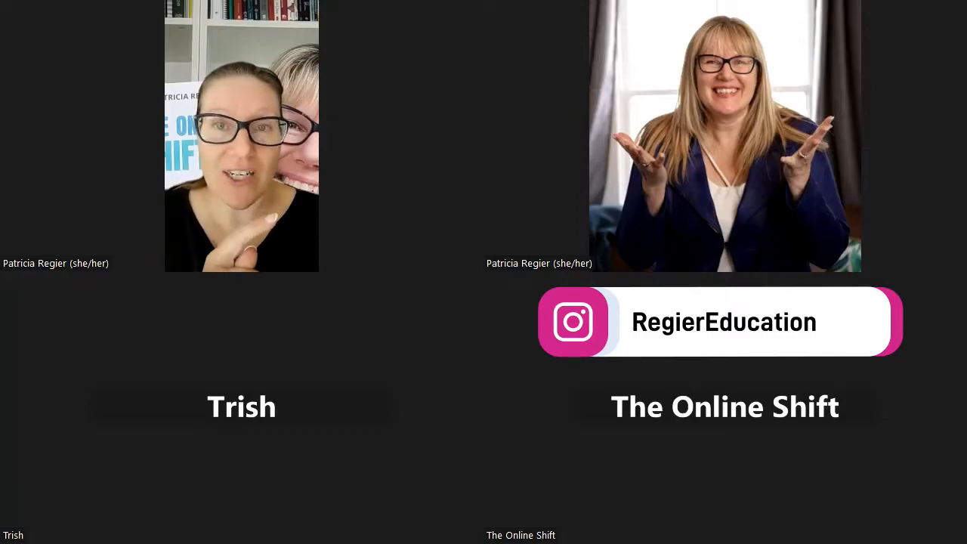
Step: Reach the Create Breakout Rooms dialog via More > Breakout Rooms in the meeting toolbar
{"action": "left_click", "coordinate": [622, 502]}
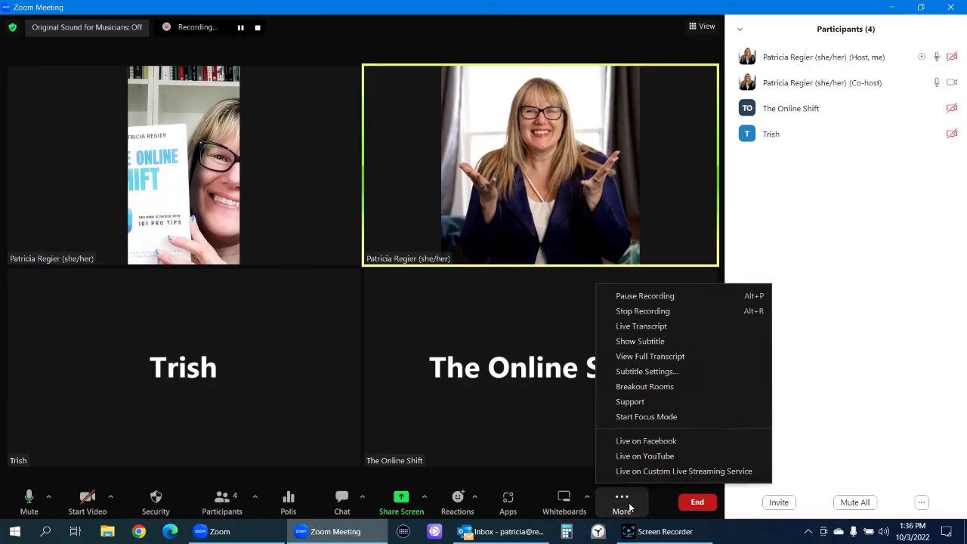
{"action": "left_click", "coordinate": [837, 321]}
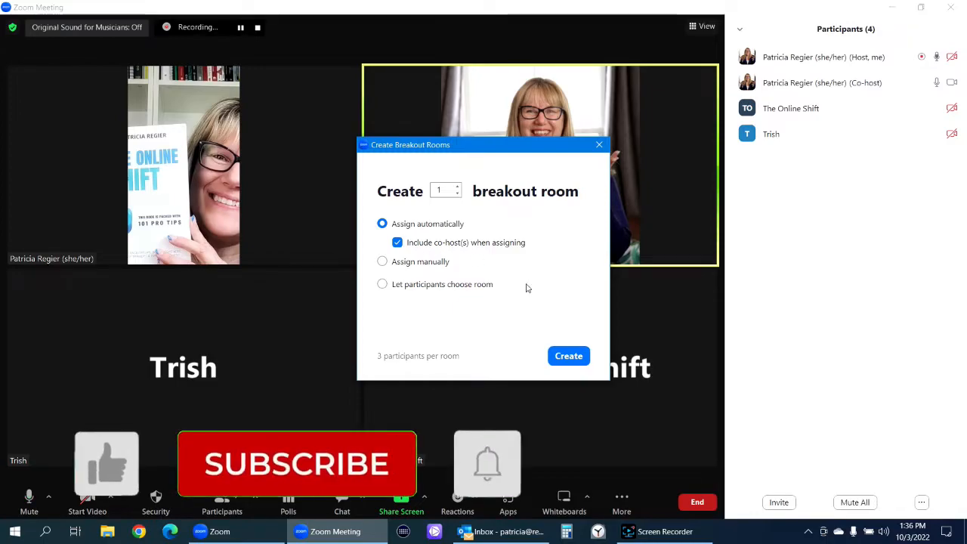
Step: Create Room 1 with all three participants and review its Options settings
{"action": "left_click", "coordinate": [567, 357]}
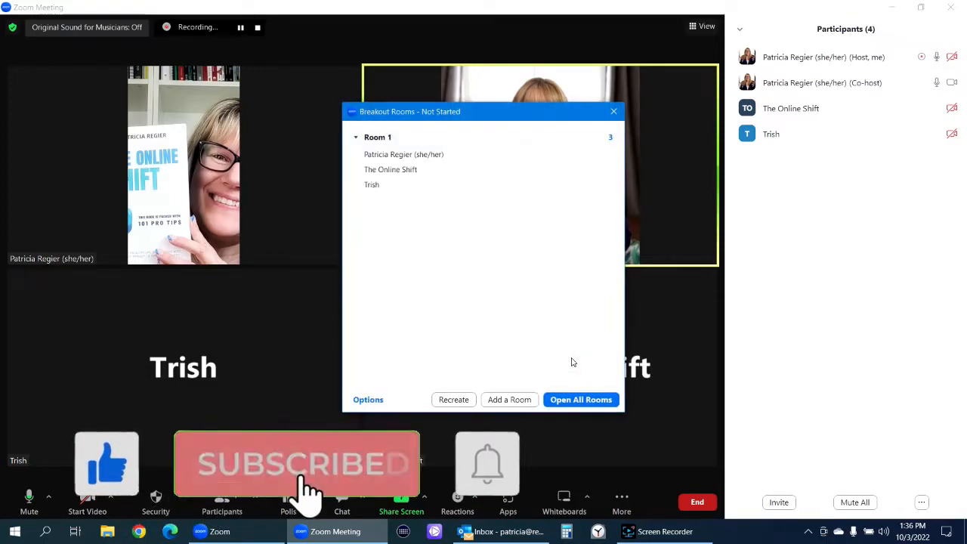
{"action": "left_click", "coordinate": [369, 399]}
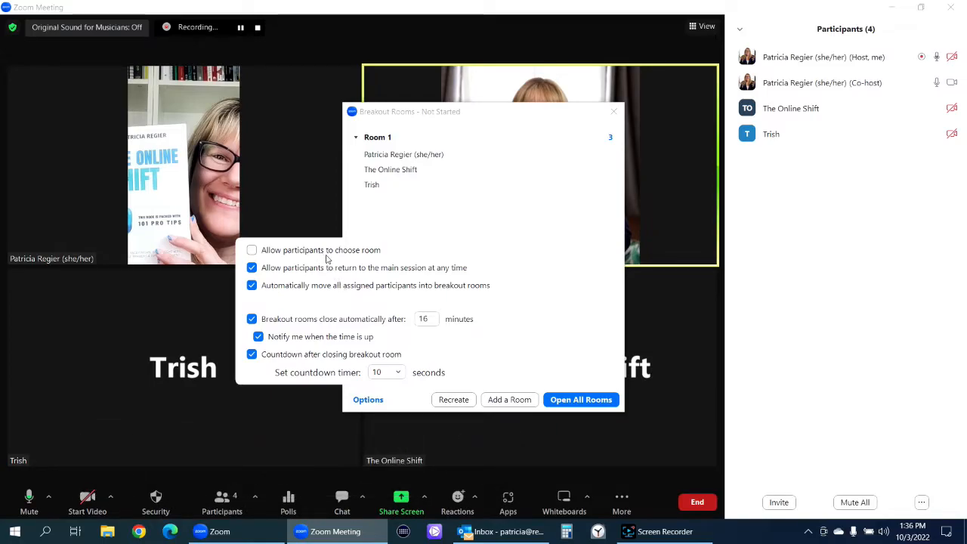
{"action": "mouse_move", "coordinate": [317, 275]}
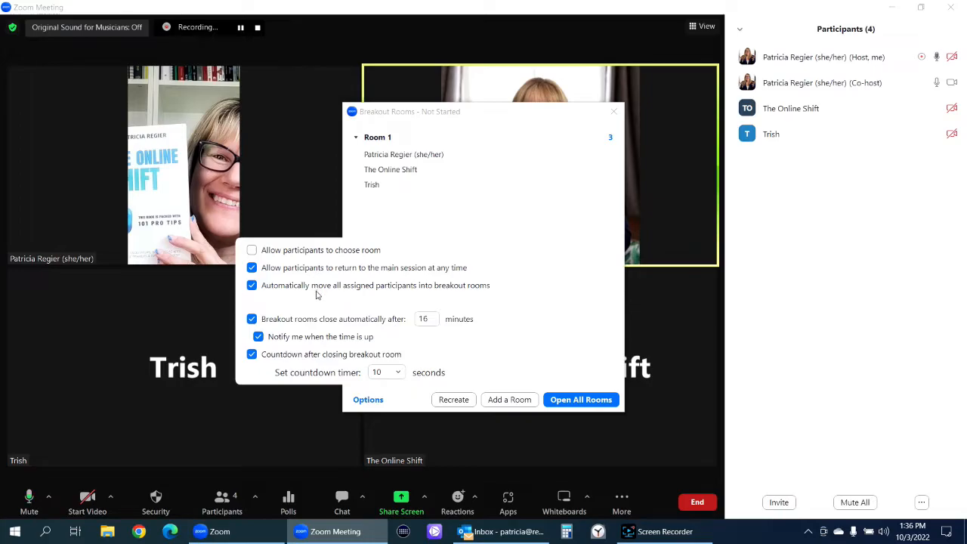
{"action": "mouse_move", "coordinate": [349, 346]}
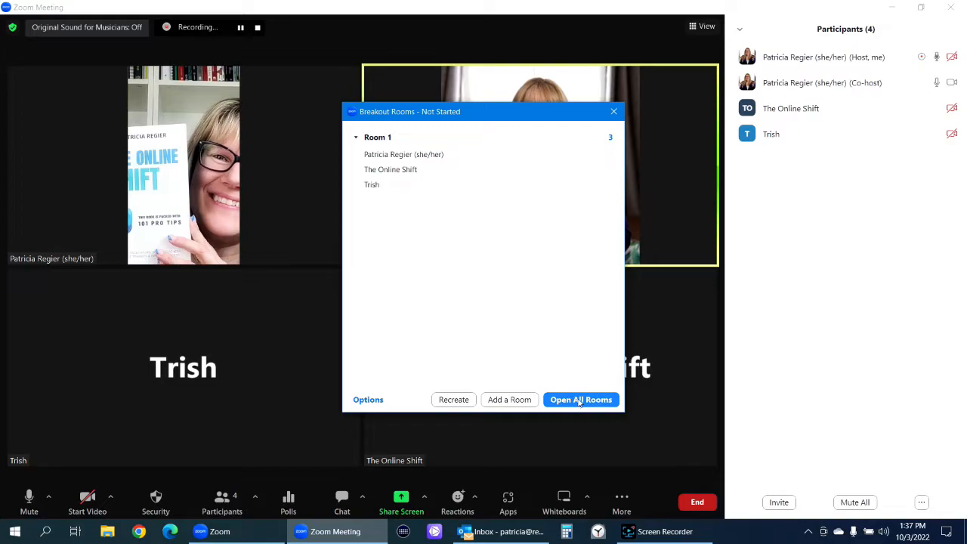
Step: Open all rooms so Room 1 runs with its timer, and reposition the Breakout Rooms window
{"action": "left_click", "coordinate": [580, 399]}
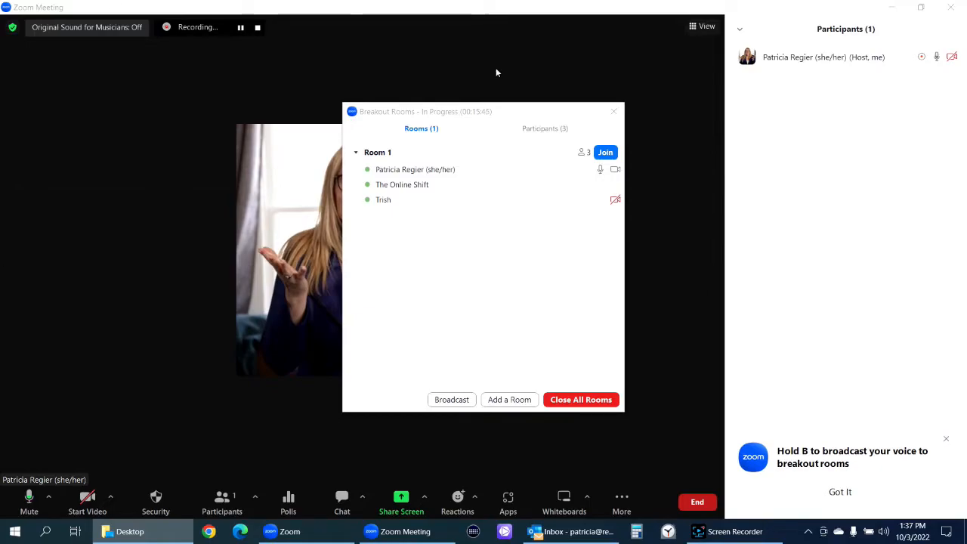
{"action": "mouse_move", "coordinate": [448, 411]}
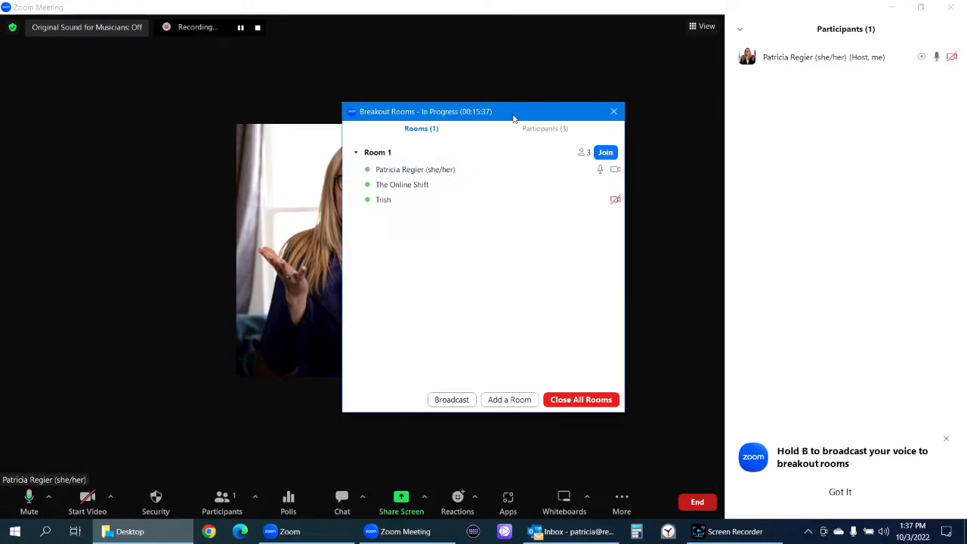
{"action": "left_click_drag", "start_coordinate": [483, 112], "coordinate": [357, 95]}
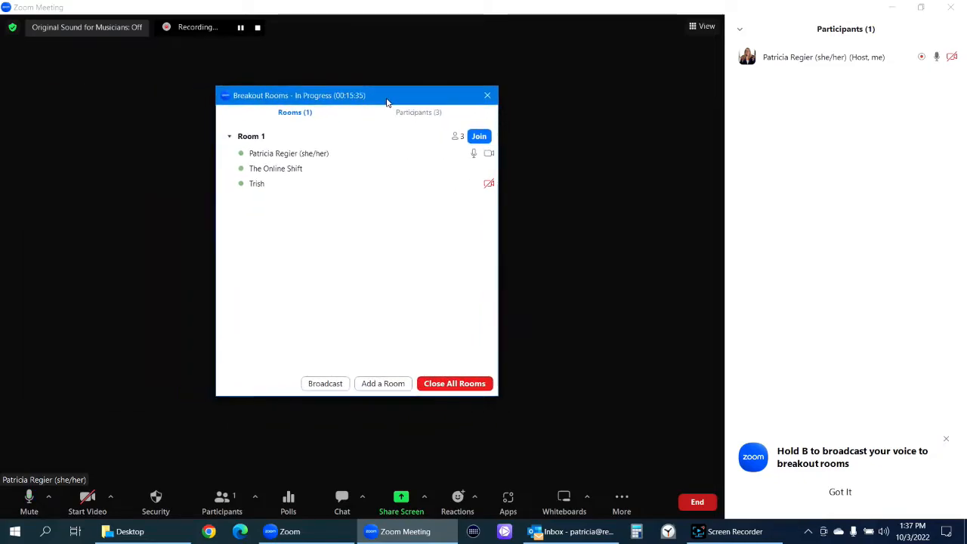
Step: Choose Broadcast Voice from the Broadcast menu to speak to all rooms
{"action": "left_click", "coordinate": [325, 383]}
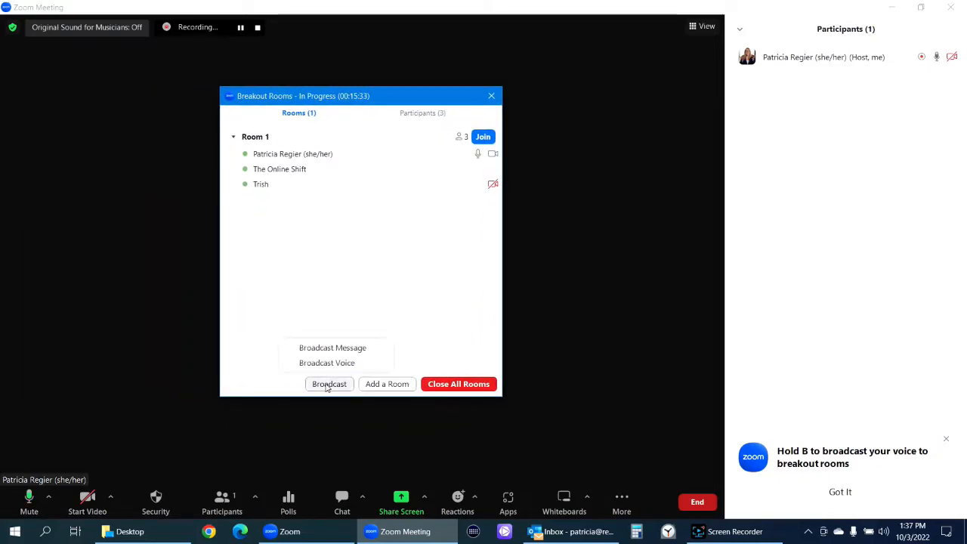
{"action": "mouse_move", "coordinate": [327, 363]}
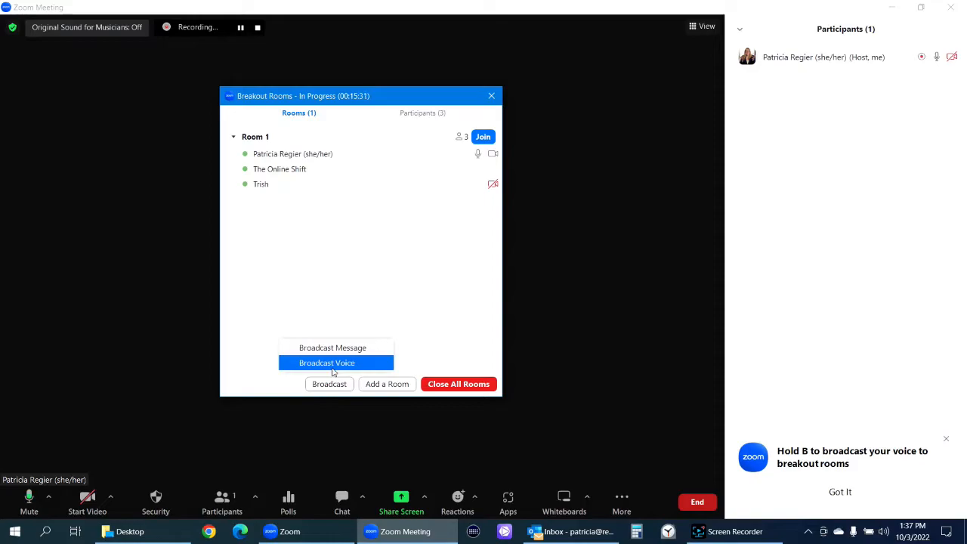
{"action": "mouse_move", "coordinate": [333, 347]}
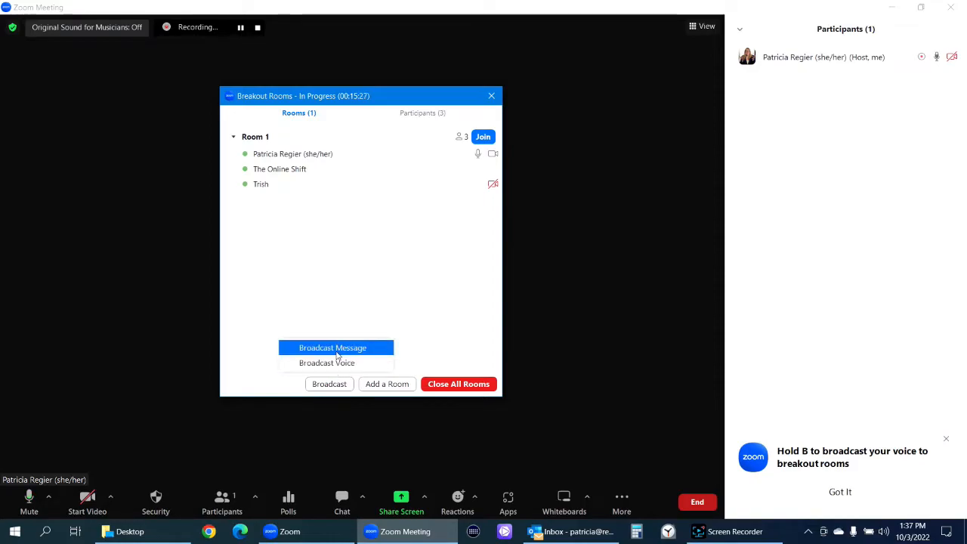
{"action": "left_click", "coordinate": [326, 363]}
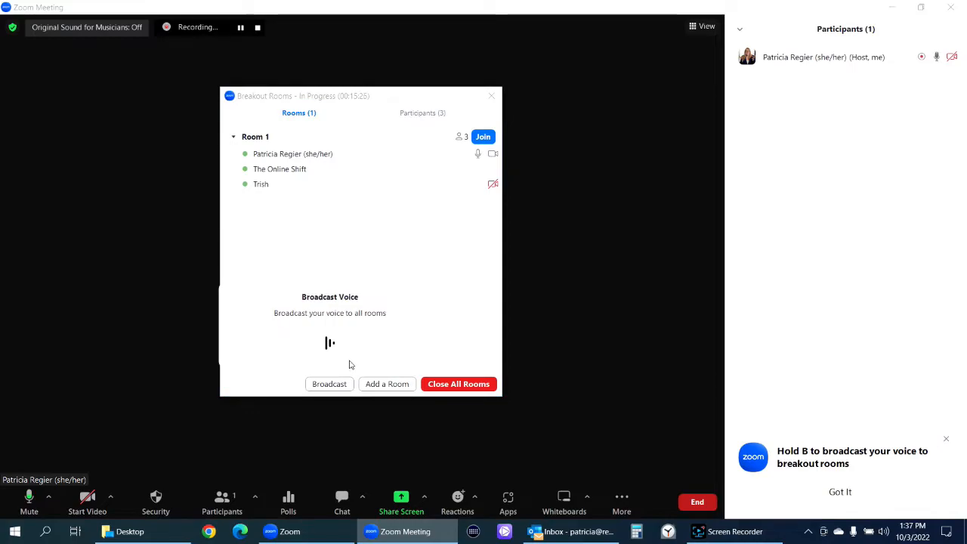
{"action": "mouse_move", "coordinate": [356, 355]}
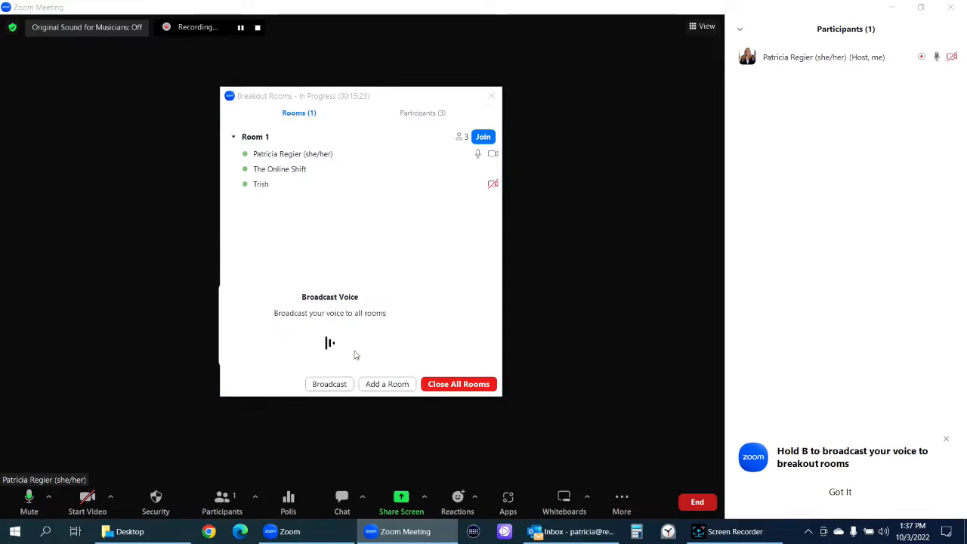
{"action": "mouse_move", "coordinate": [414, 256]}
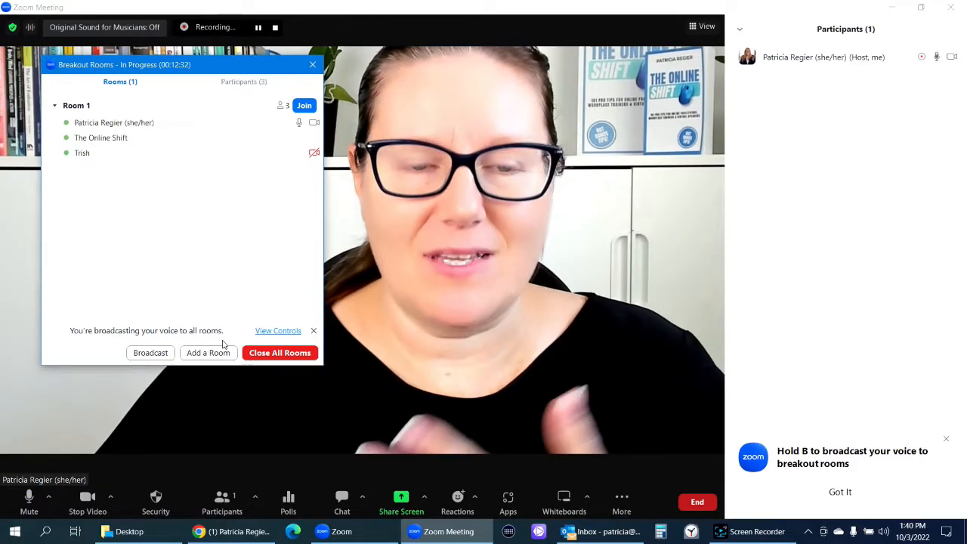
Step: Toggle the voice broadcast controls and stop broadcasting voice to all rooms
{"action": "left_click", "coordinate": [278, 329]}
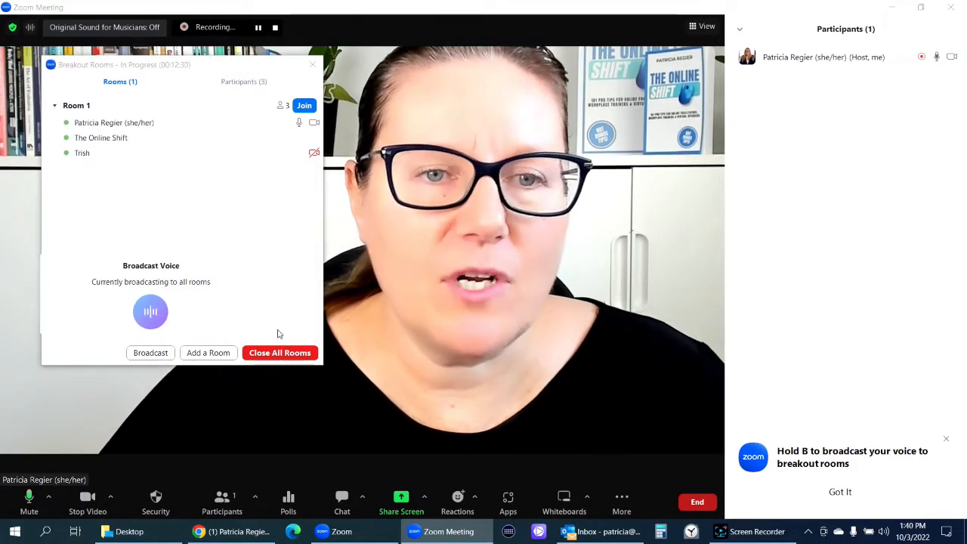
{"action": "left_click", "coordinate": [151, 311]}
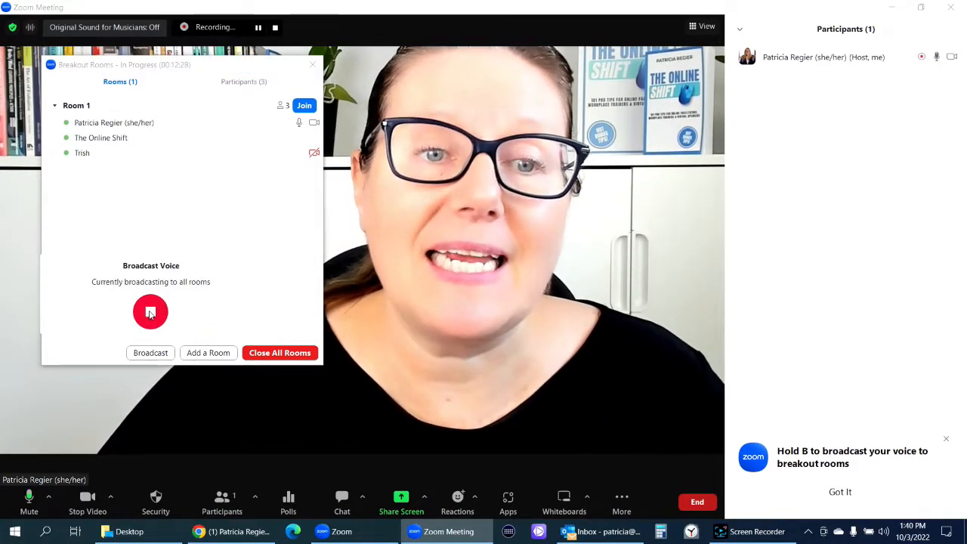
{"action": "left_click", "coordinate": [151, 311]}
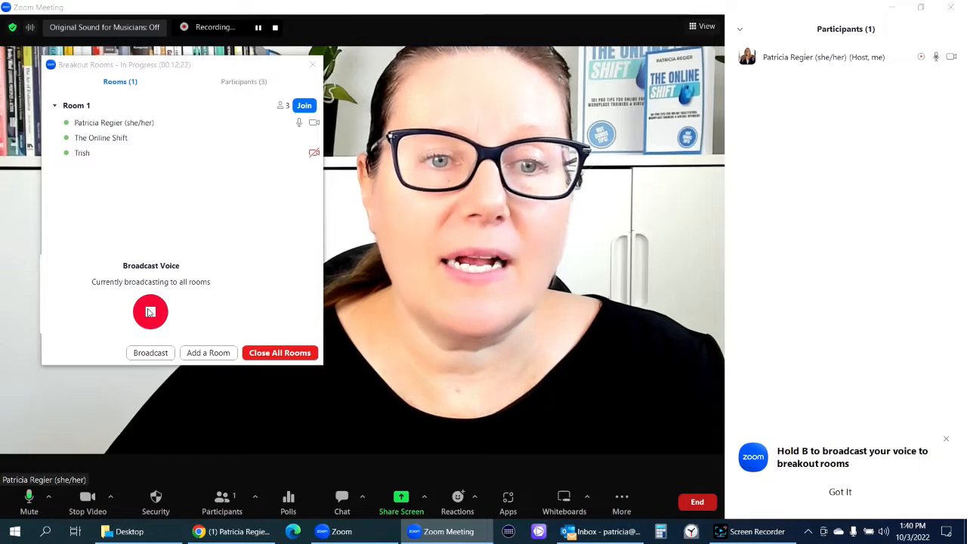
{"action": "left_click", "coordinate": [151, 311]}
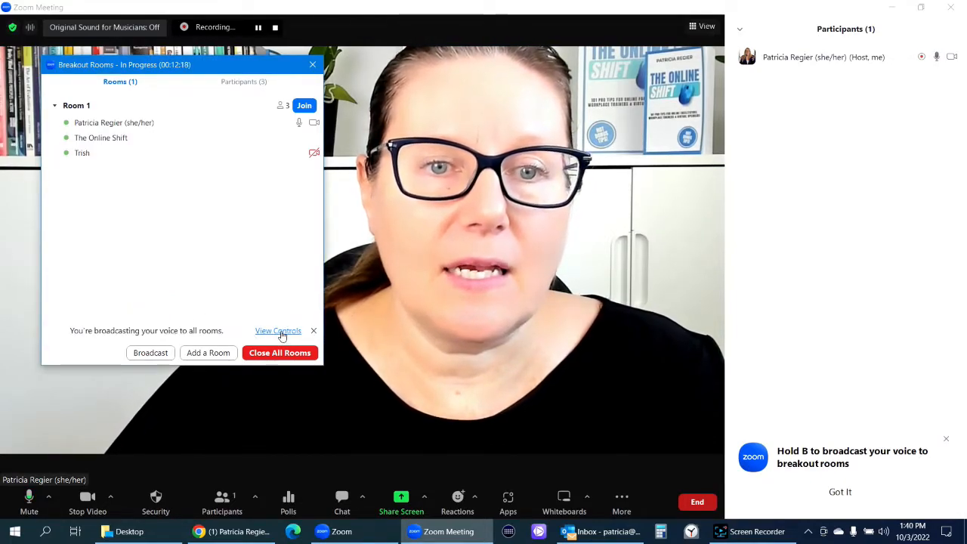
{"action": "left_click", "coordinate": [278, 331]}
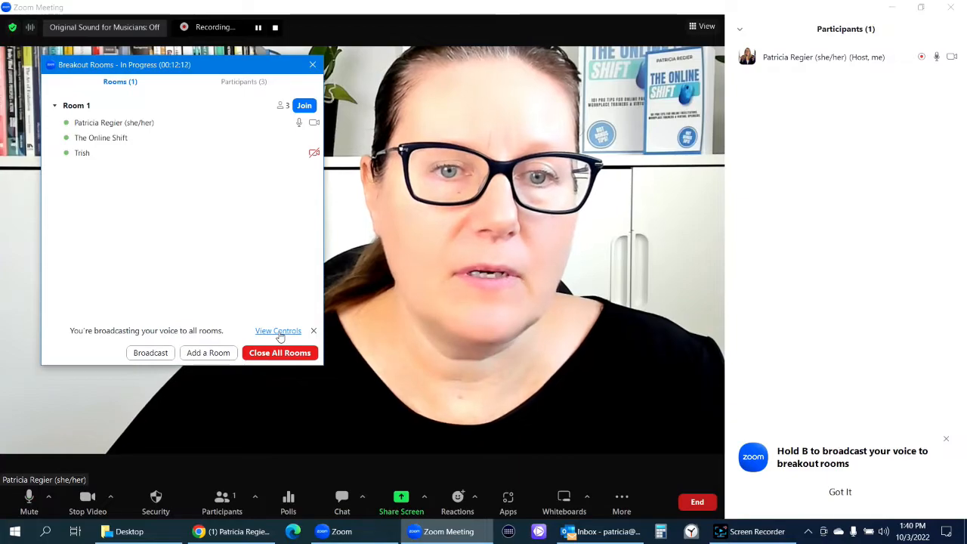
{"action": "left_click", "coordinate": [278, 331]}
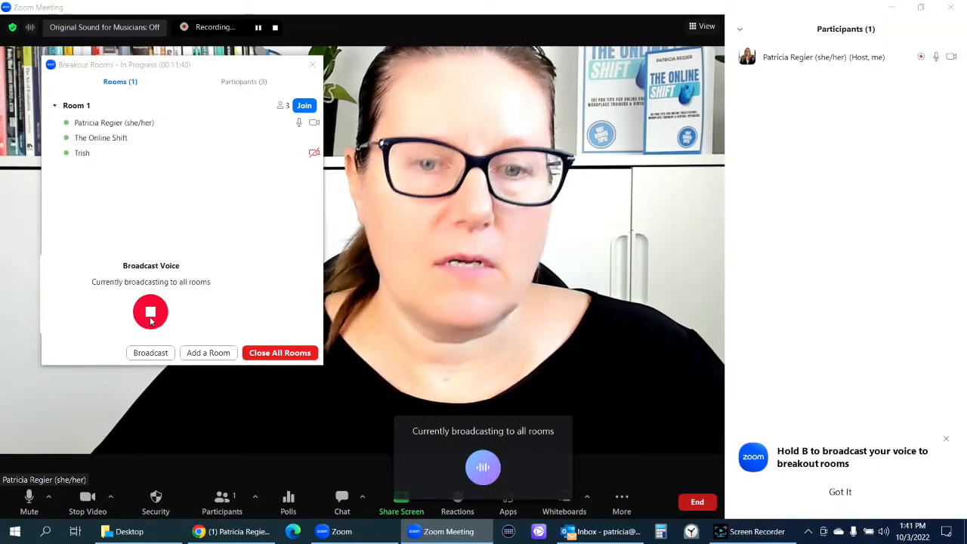
{"action": "left_click", "coordinate": [151, 311]}
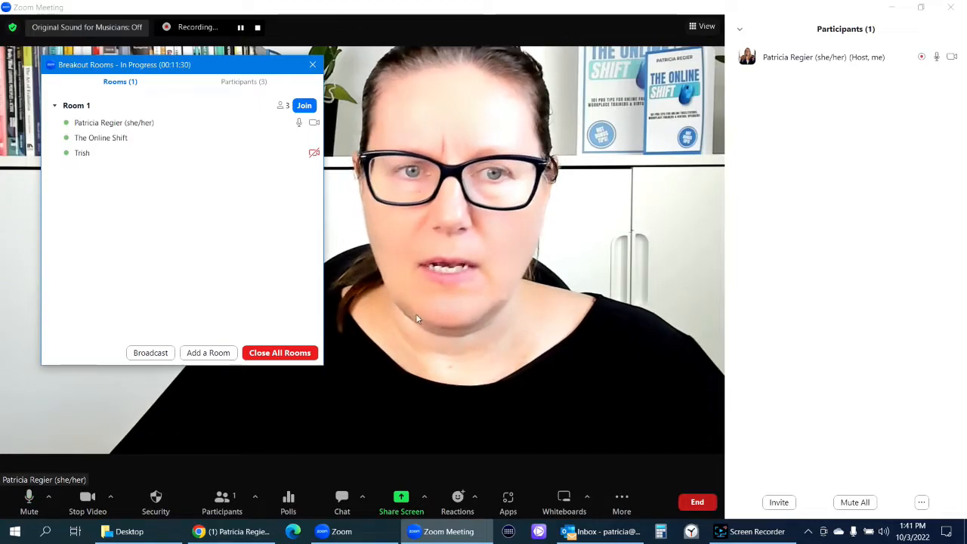
Step: Broadcast a text message telling all rooms a verbal message will follow shortly
{"action": "left_click", "coordinate": [151, 354]}
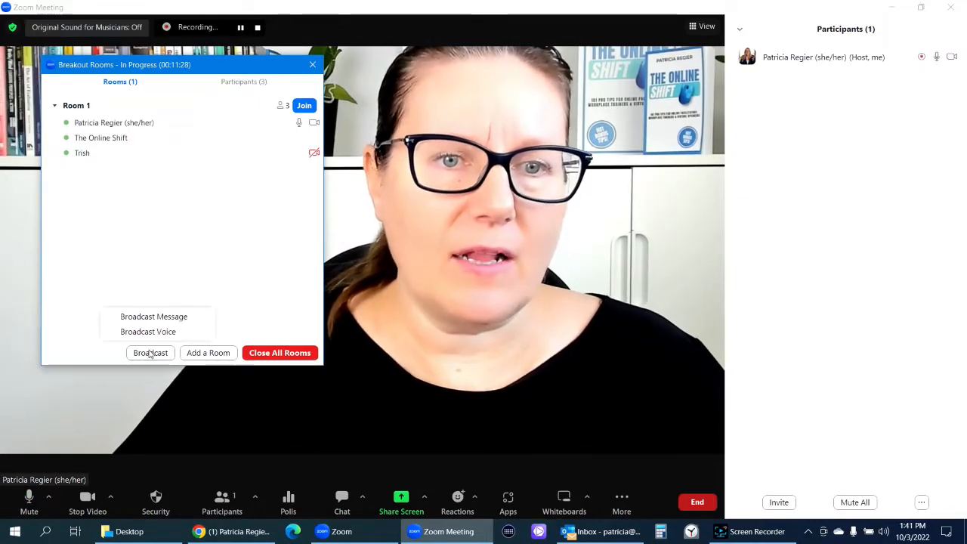
{"action": "mouse_move", "coordinate": [154, 317]}
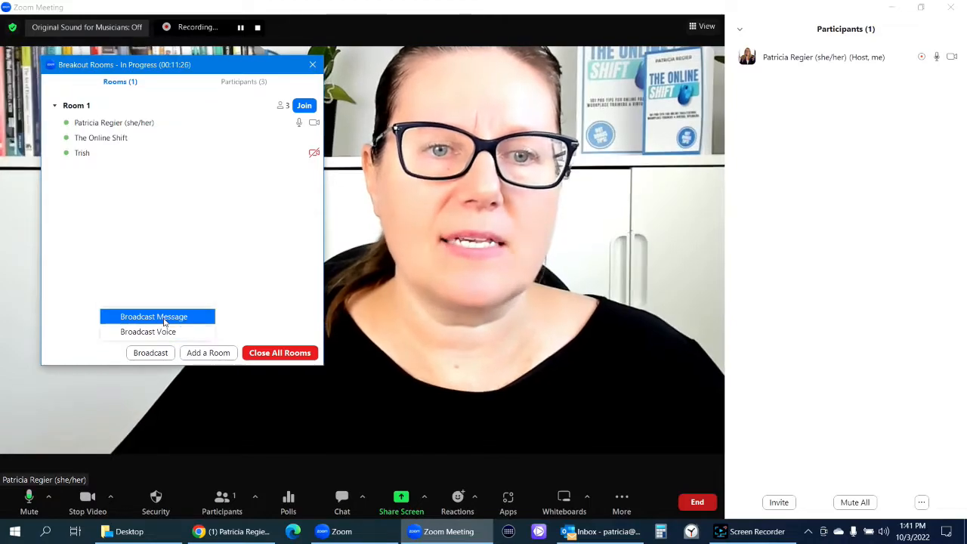
{"action": "left_click", "coordinate": [154, 316]}
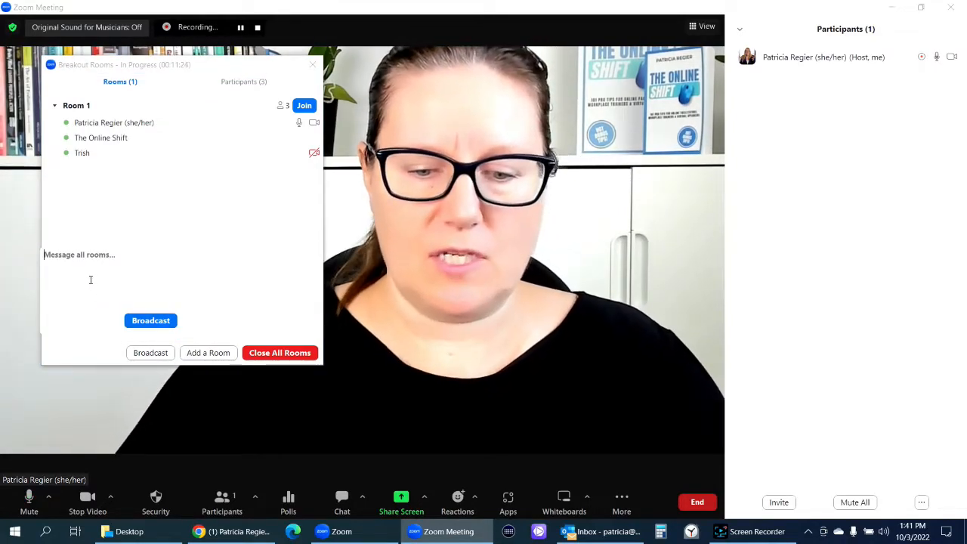
{"action": "type", "text": "Going to share a message"}
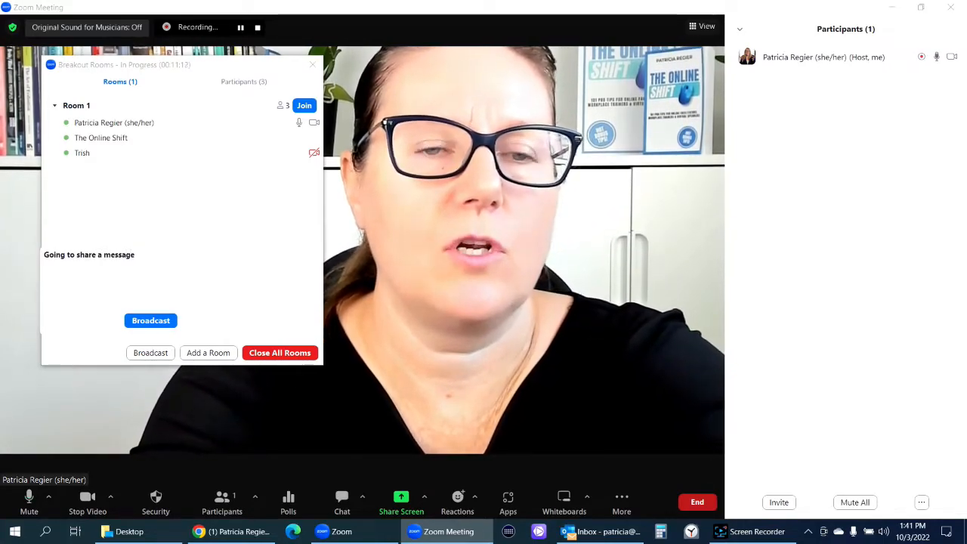
{"action": "type", "text": "verbally shortl"}
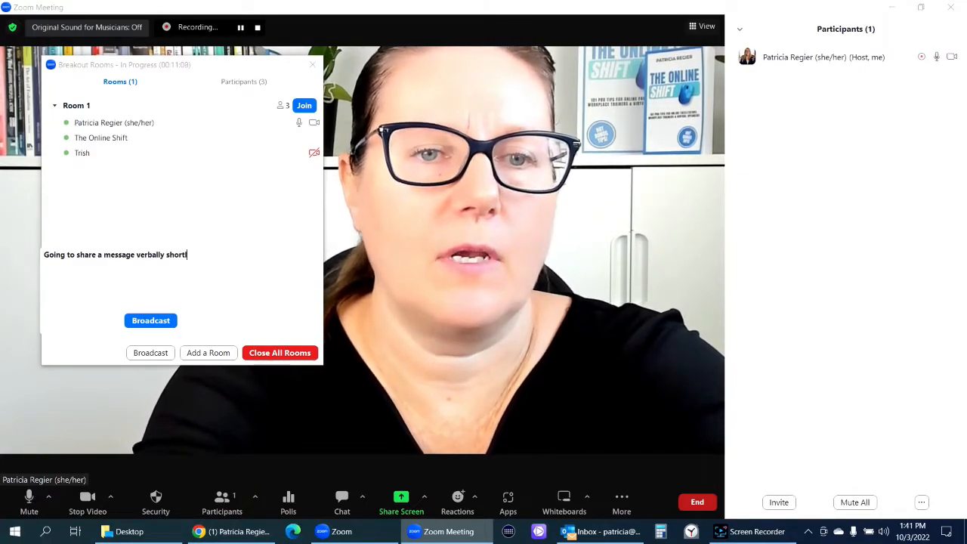
{"action": "left_click", "coordinate": [151, 321]}
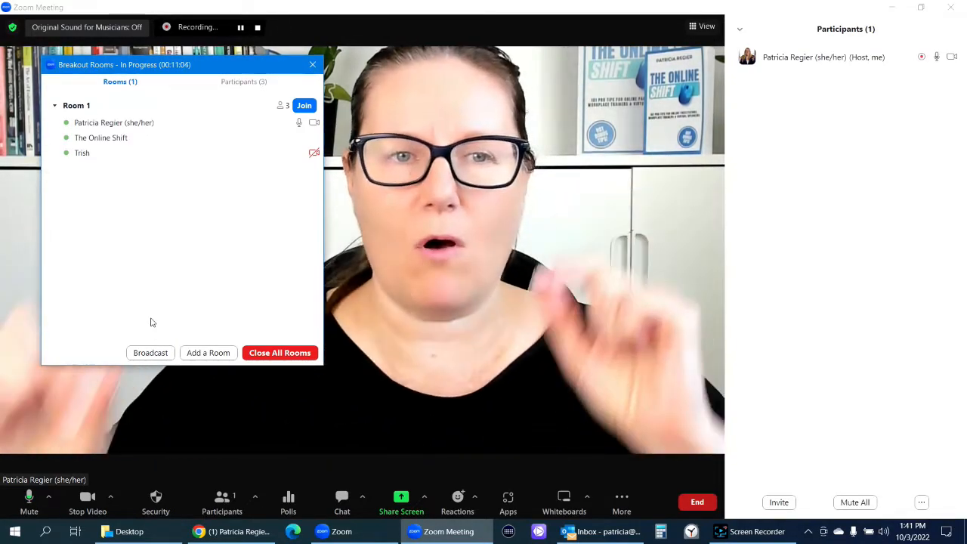
Step: Run a brief voice broadcast to all rooms, then add an empty Room 2
{"action": "left_click", "coordinate": [151, 354]}
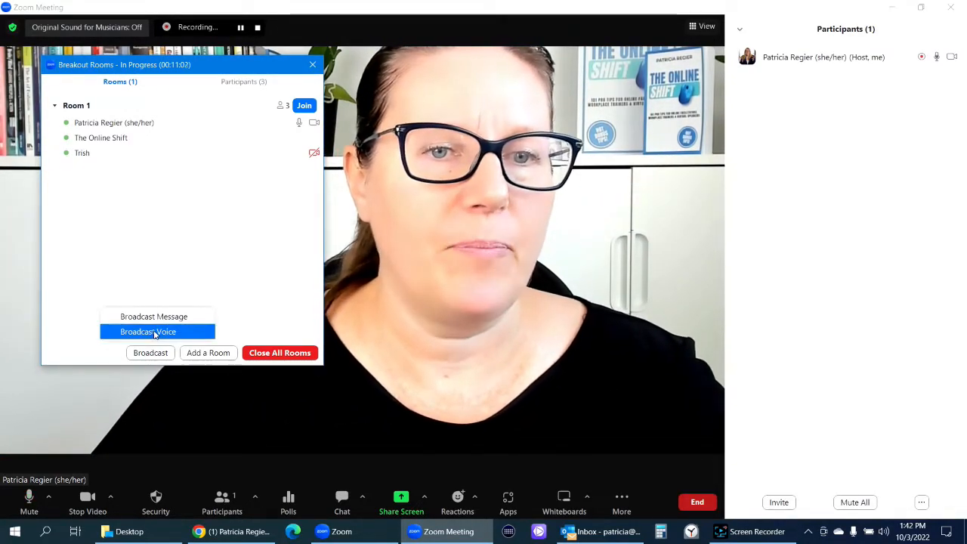
{"action": "left_click", "coordinate": [148, 332]}
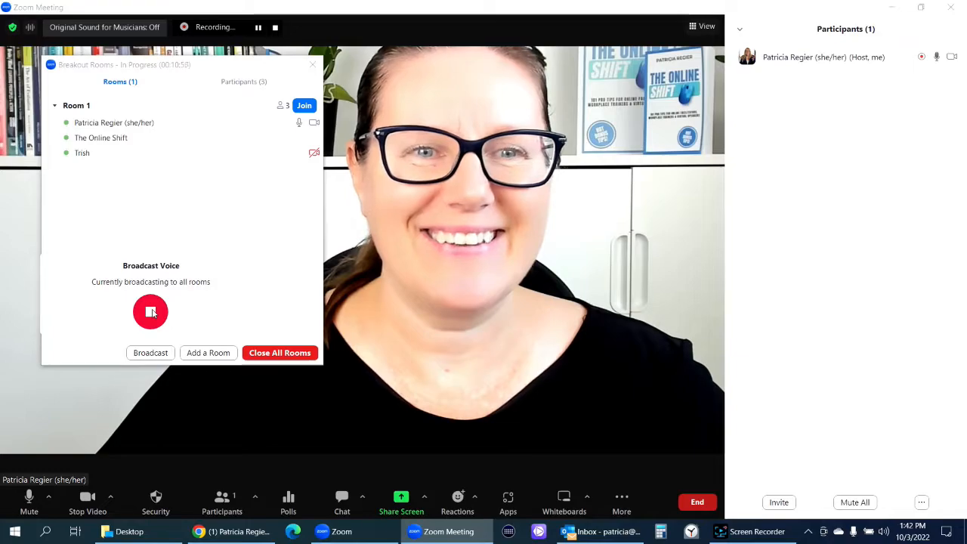
{"action": "left_click", "coordinate": [151, 311]}
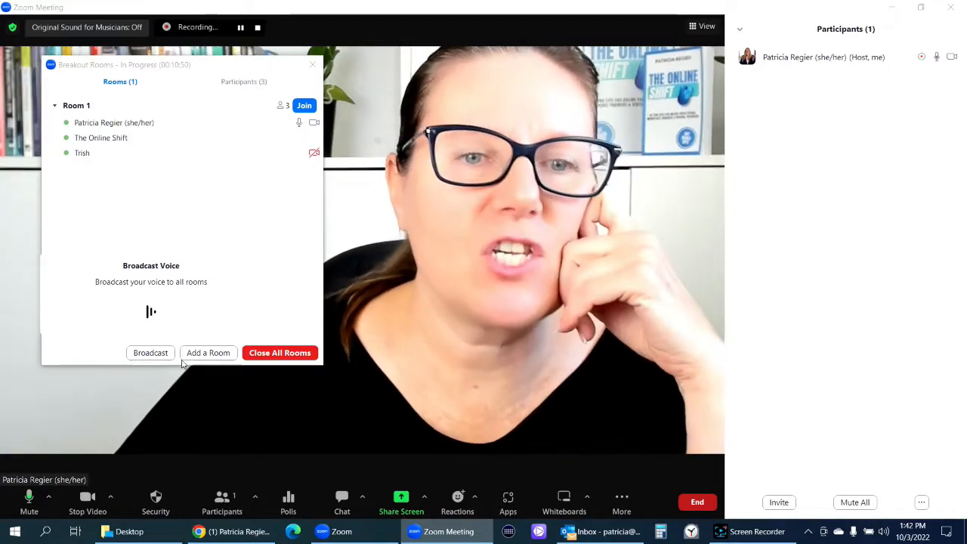
{"action": "left_click", "coordinate": [208, 353]}
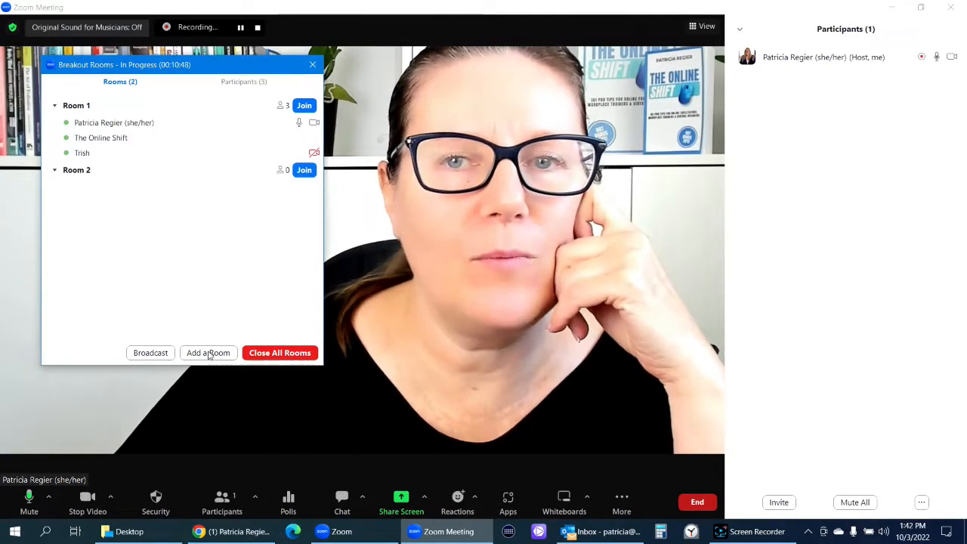